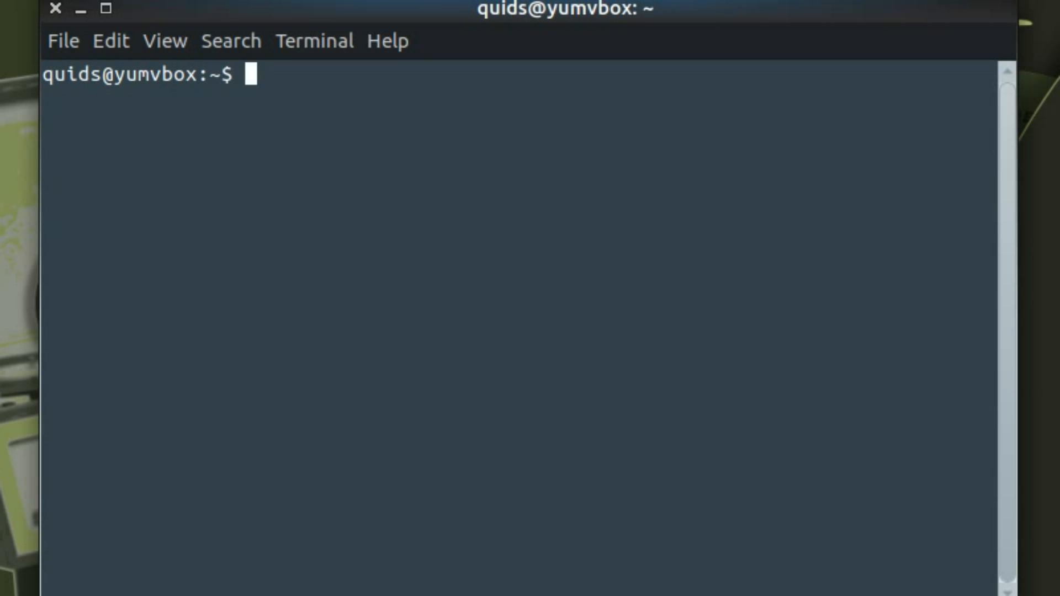
Step: Run 'sudo apt install libdvd-pkg vlc' to list the 23 new packages to install
text(sudo ap)
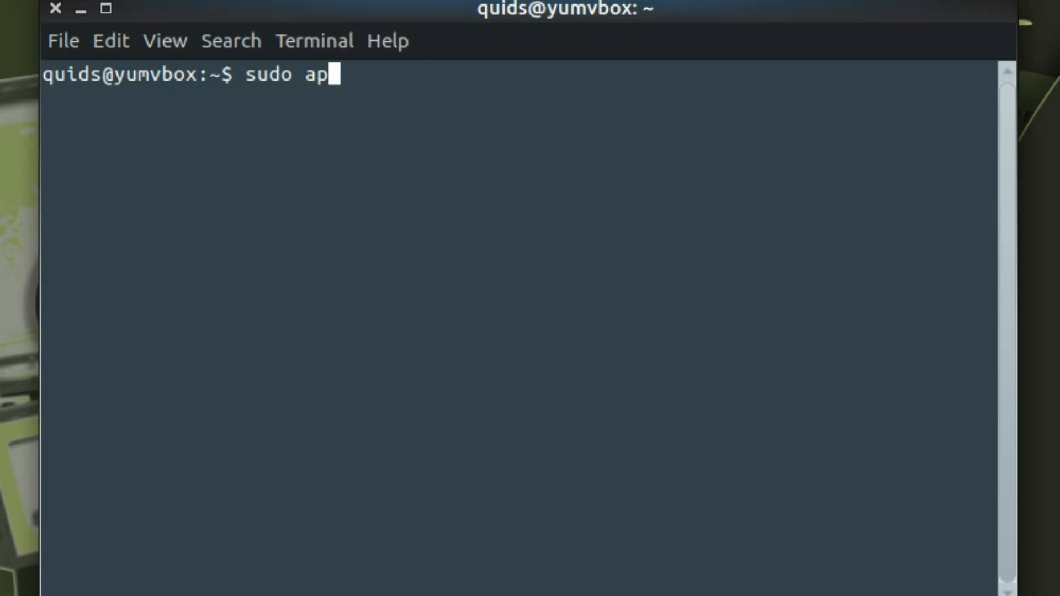
text(t install l)
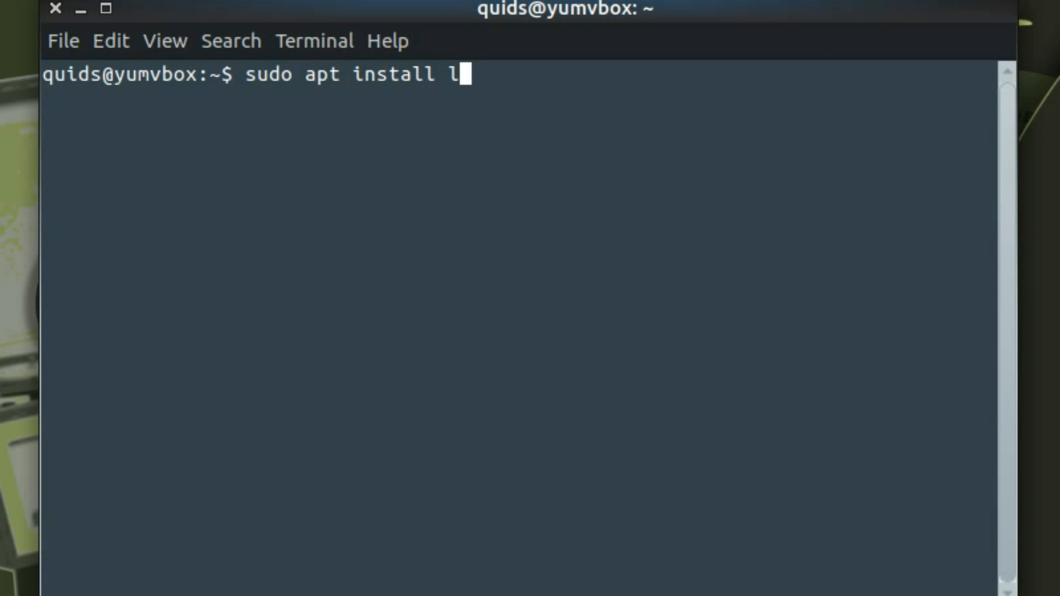
text(ibdvd)
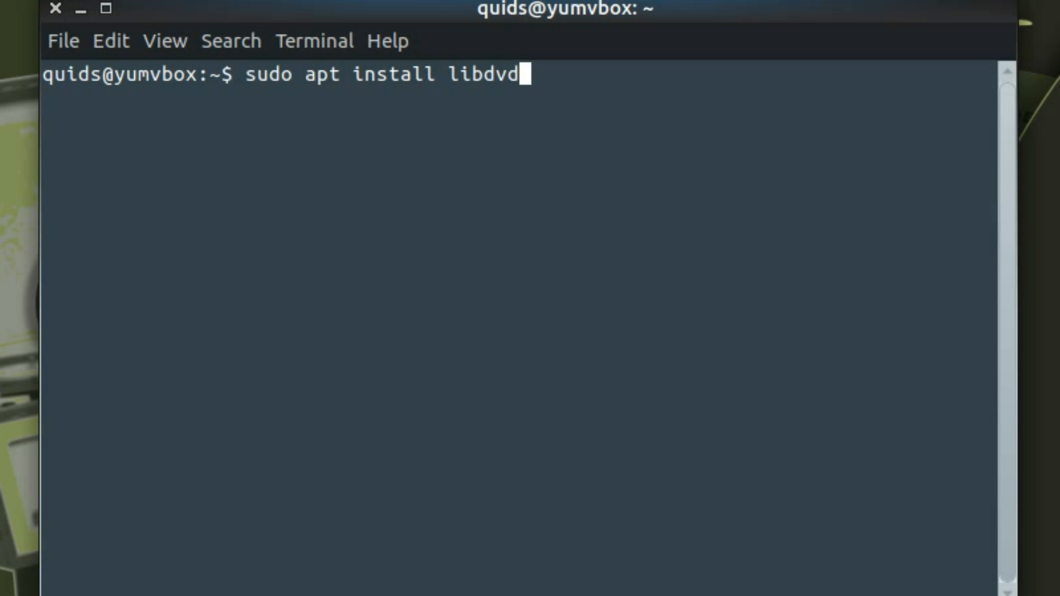
text(-pkg)
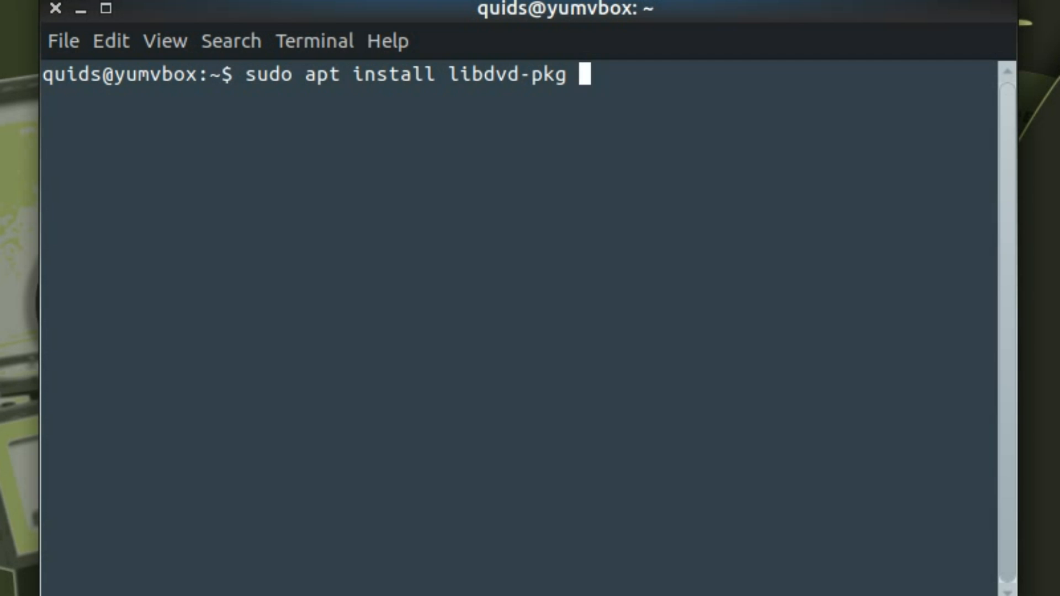
text(vlc)
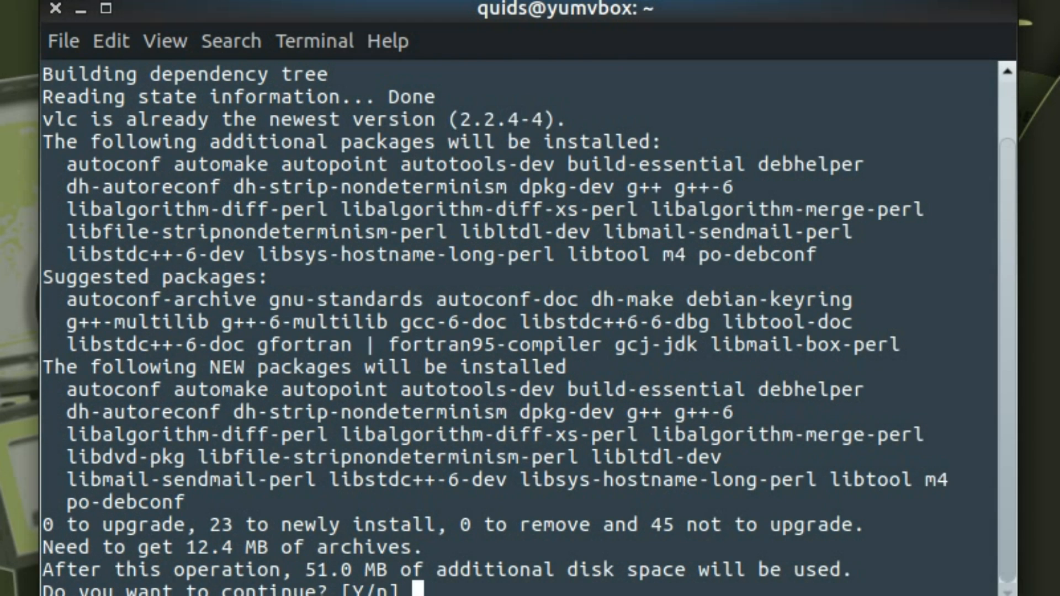
Step: Confirm the install with 'y' so the packages download
text(y)
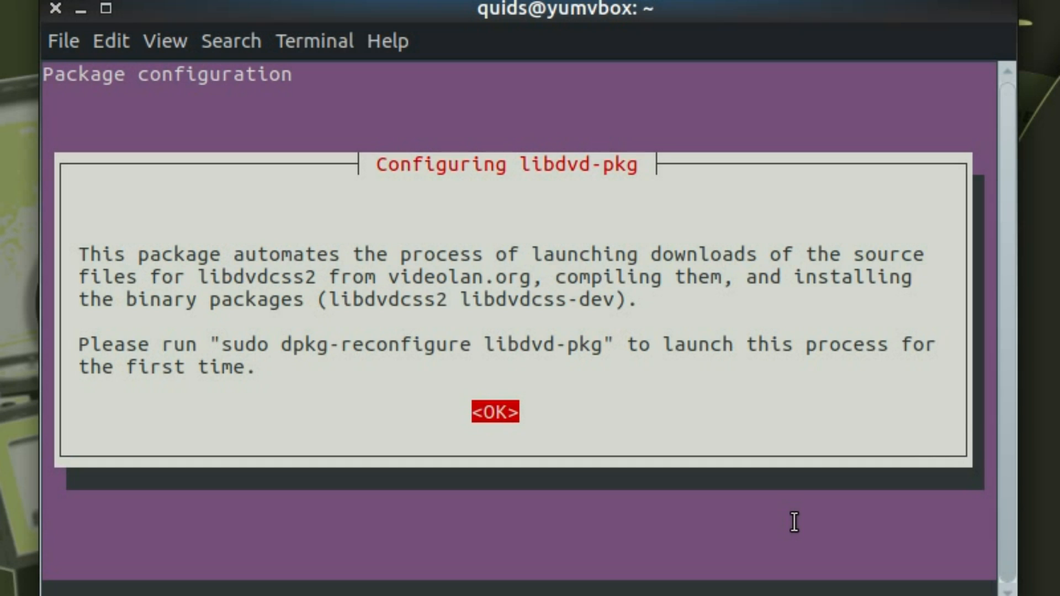
Step: Dismiss the libdvd-pkg configuration notice and let apt finish setting up packages
click(494, 410)
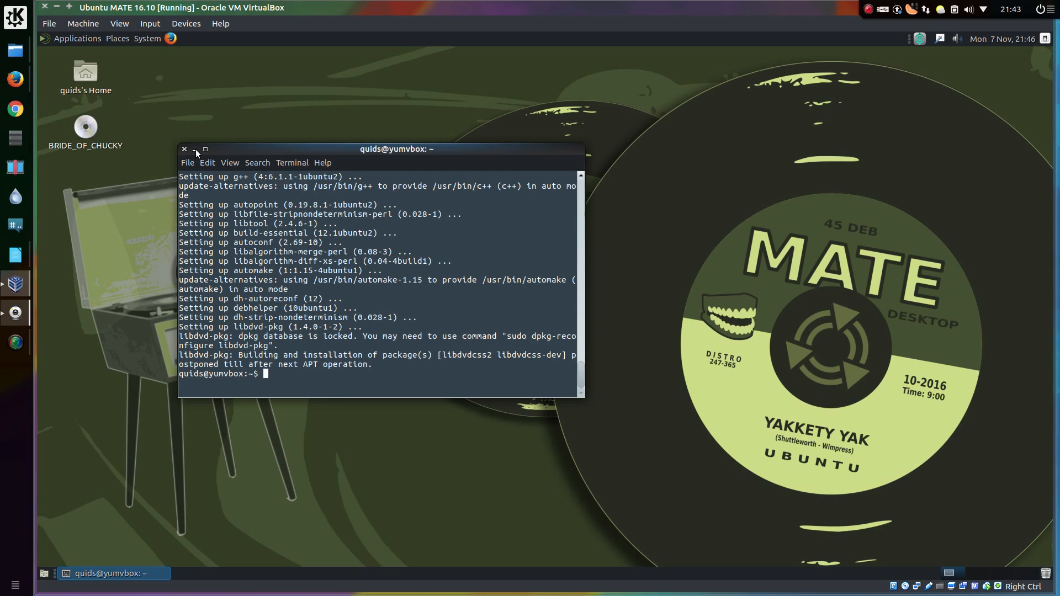
Step: Close the terminal, view the BRIDE_OF_CHUCKY disc's AUDIO_TS and VIDEO_TS folders, then close Caja
click(194, 148)
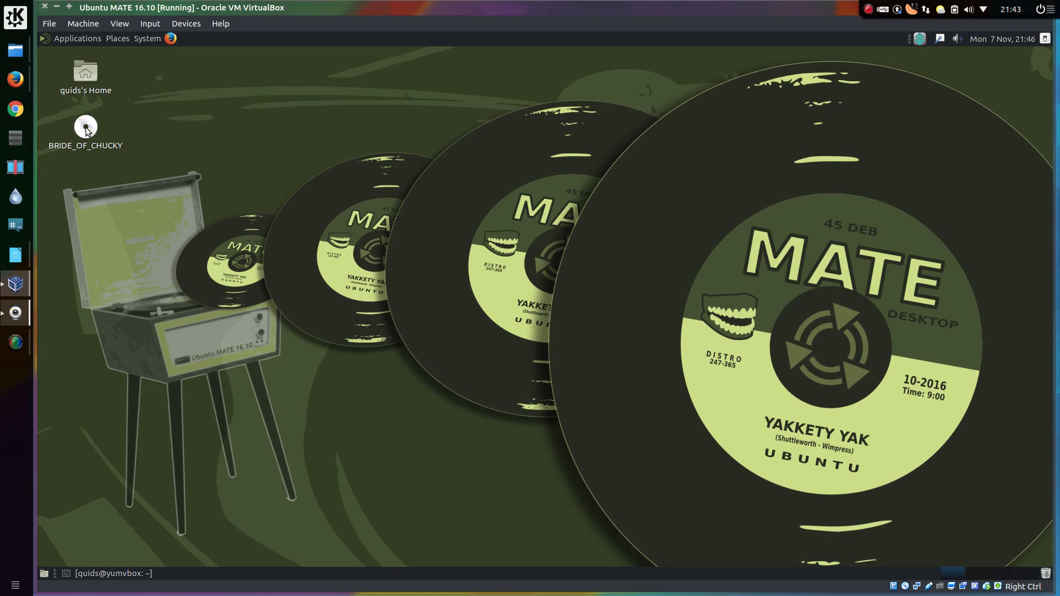
double_click(85, 127)
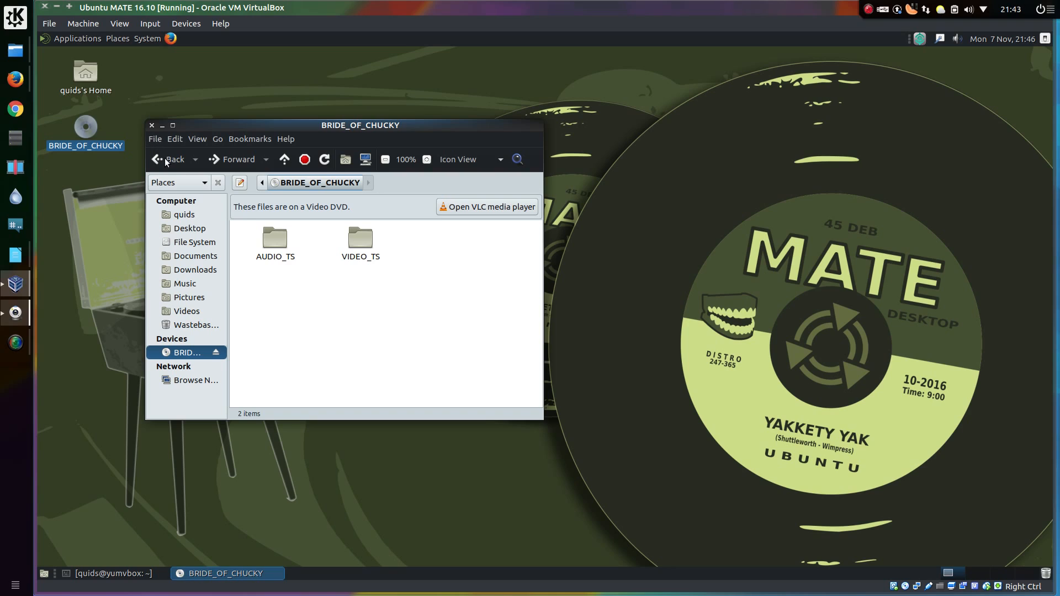
mouse_move(453, 239)
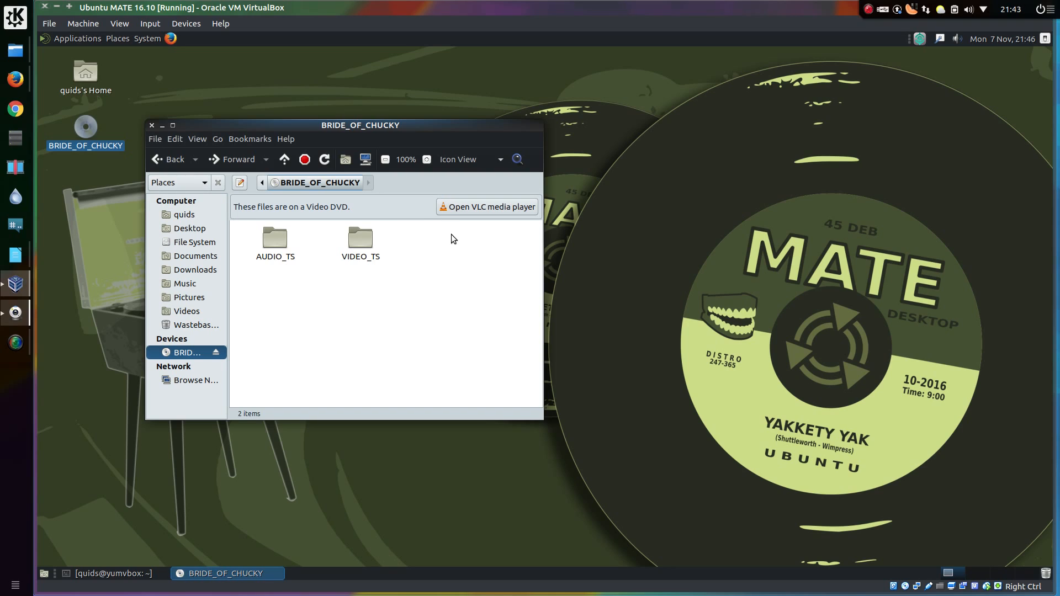
mouse_move(459, 220)
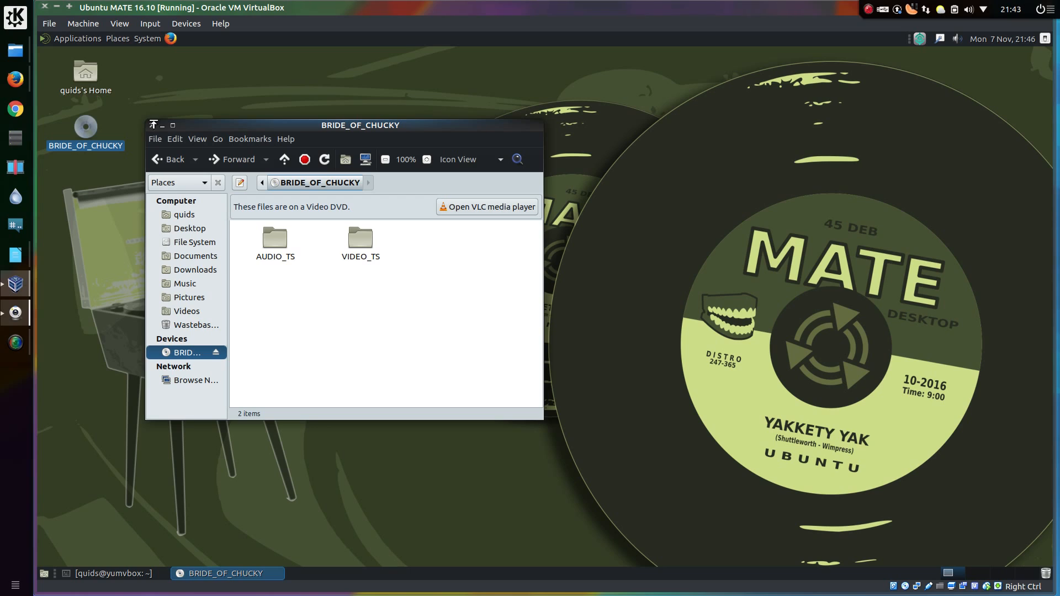
click(78, 38)
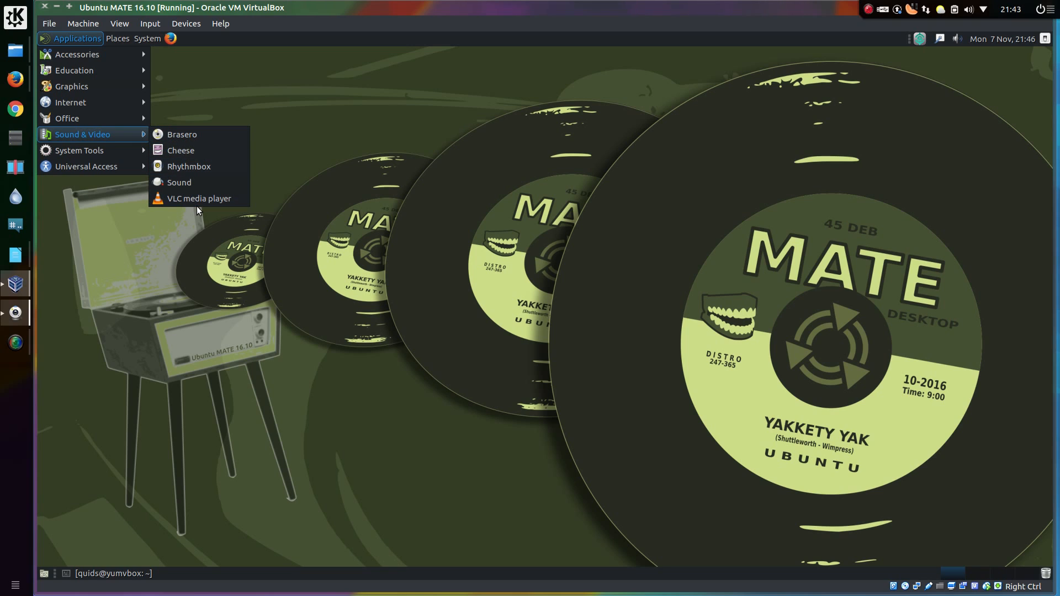
Step: Launch VLC, play the DVD via Open Disc, and choose PLAY on the Bride of Chucky menu
click(198, 210)
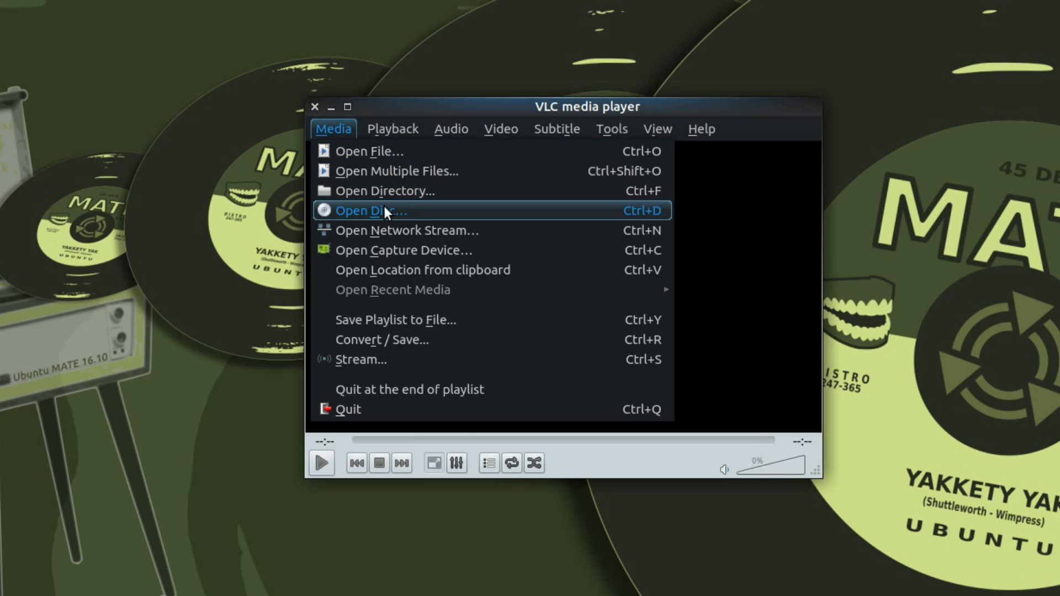
click(370, 210)
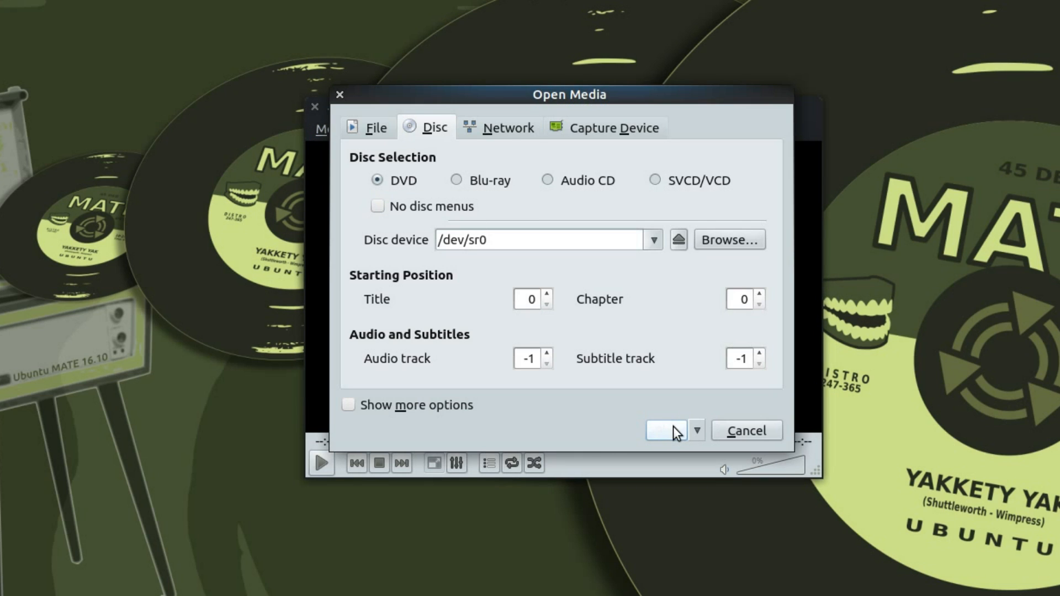
click(666, 431)
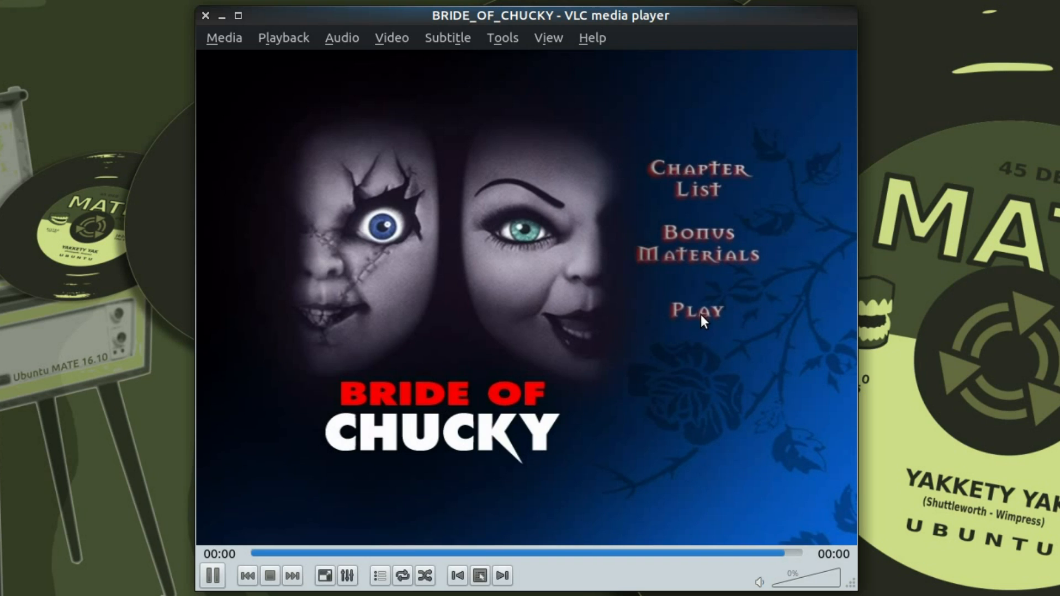
click(693, 311)
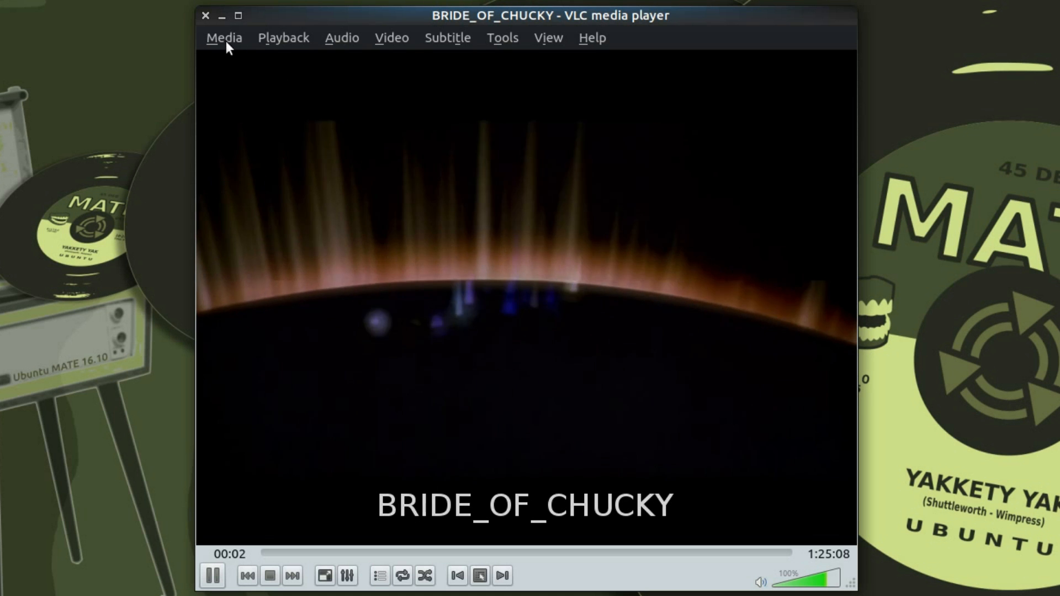
click(204, 15)
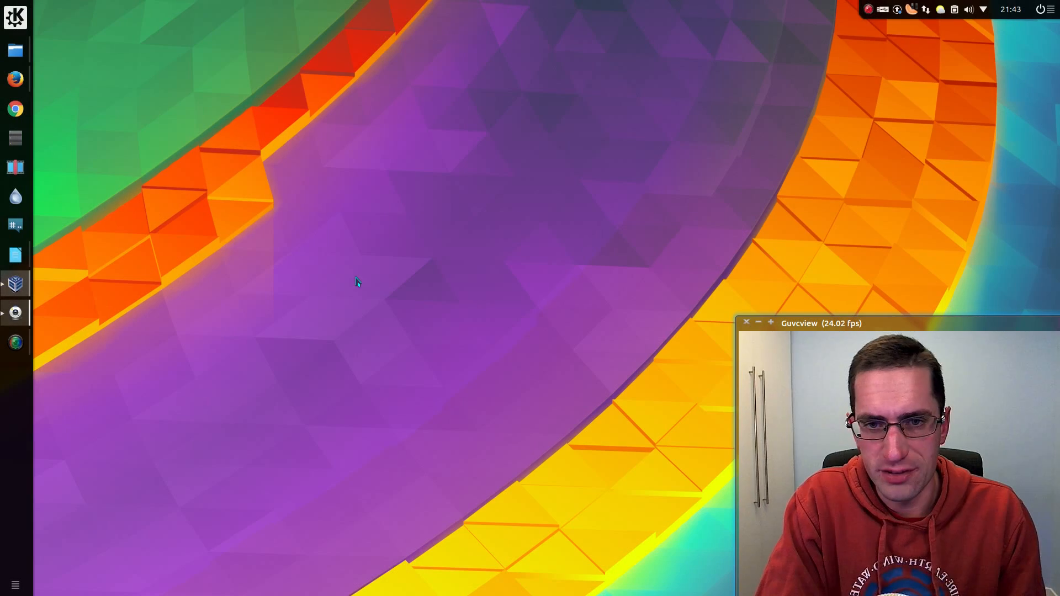